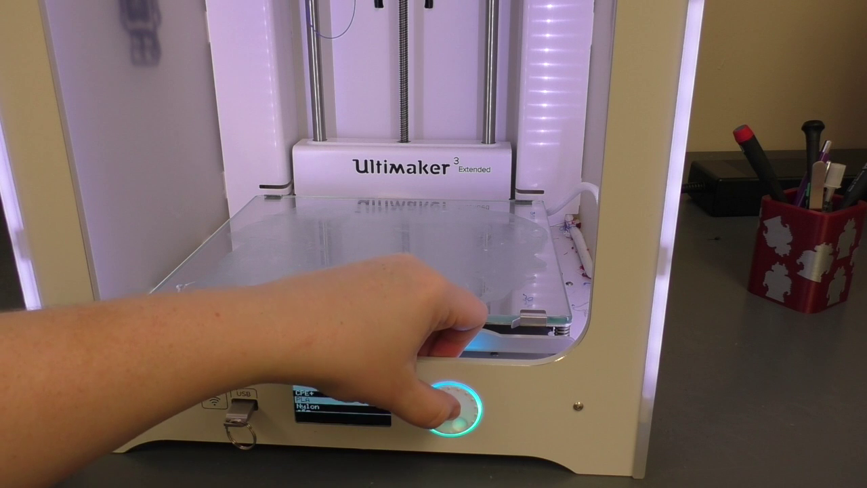
# Step: Confirm PLA as Material 1's type with the control knob
pyautogui.click(455, 413)
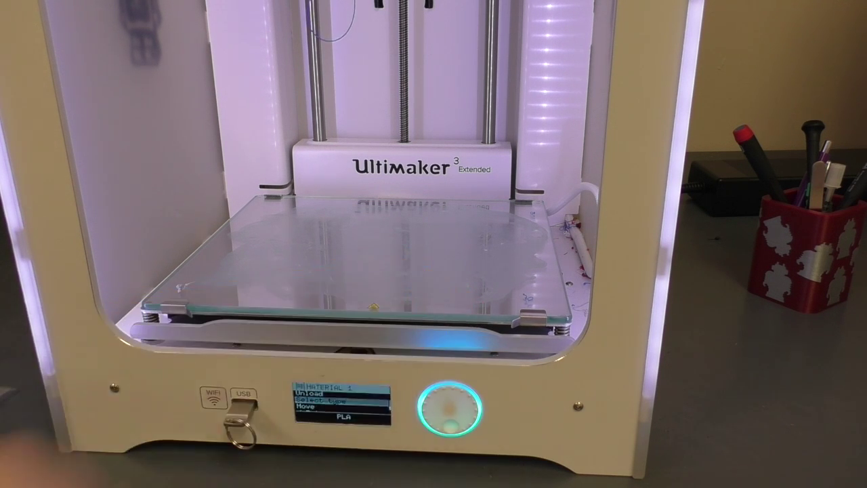